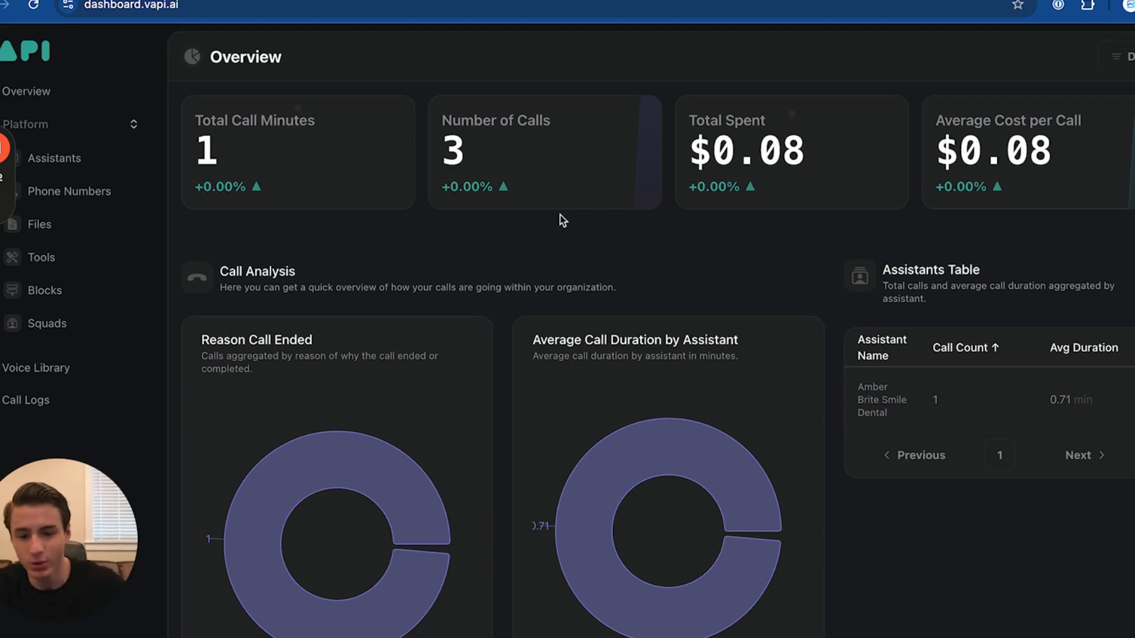
# - From the Blocks section, create a new flow named 'Sympana Implementation'
pyautogui.click(45, 290)
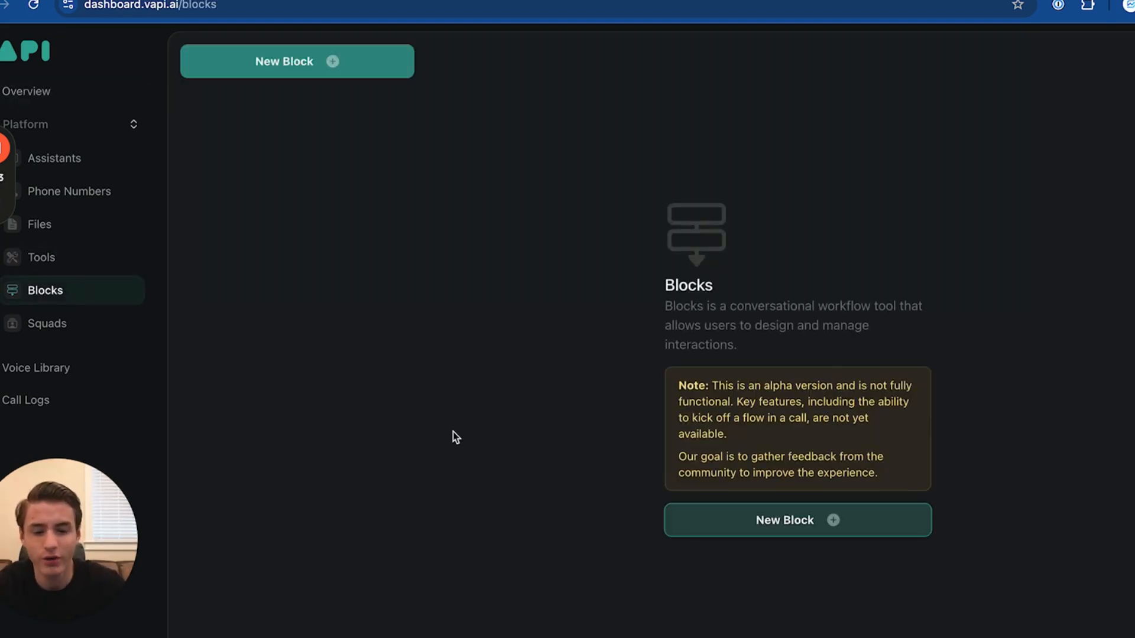
pyautogui.click(296, 61)
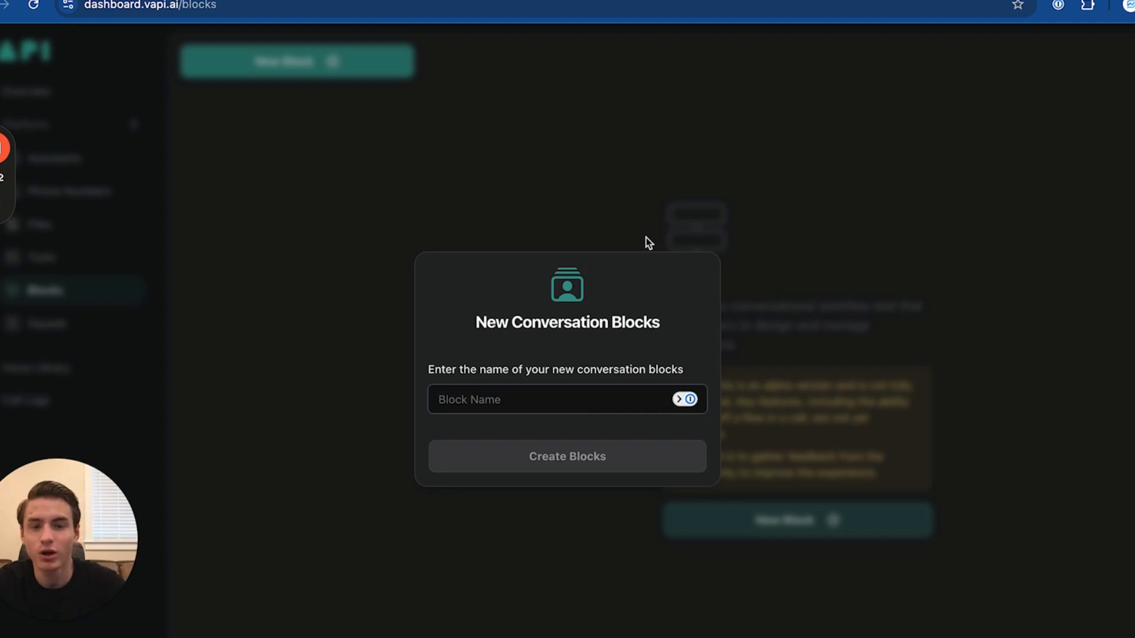
pyautogui.write('Sympana')
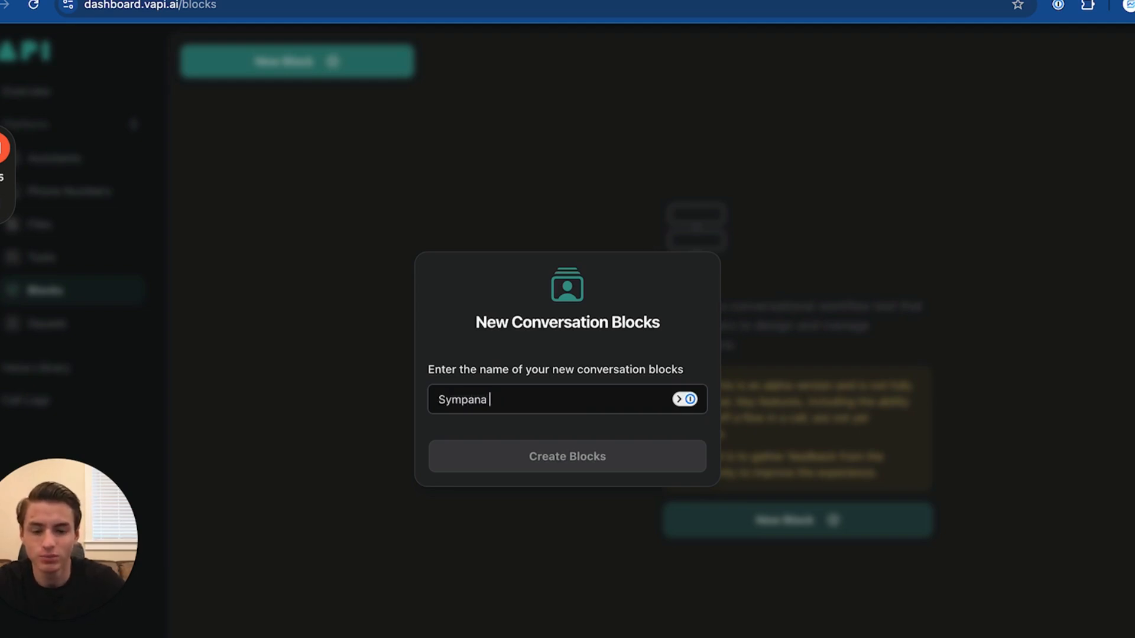
pyautogui.write('Implementation')
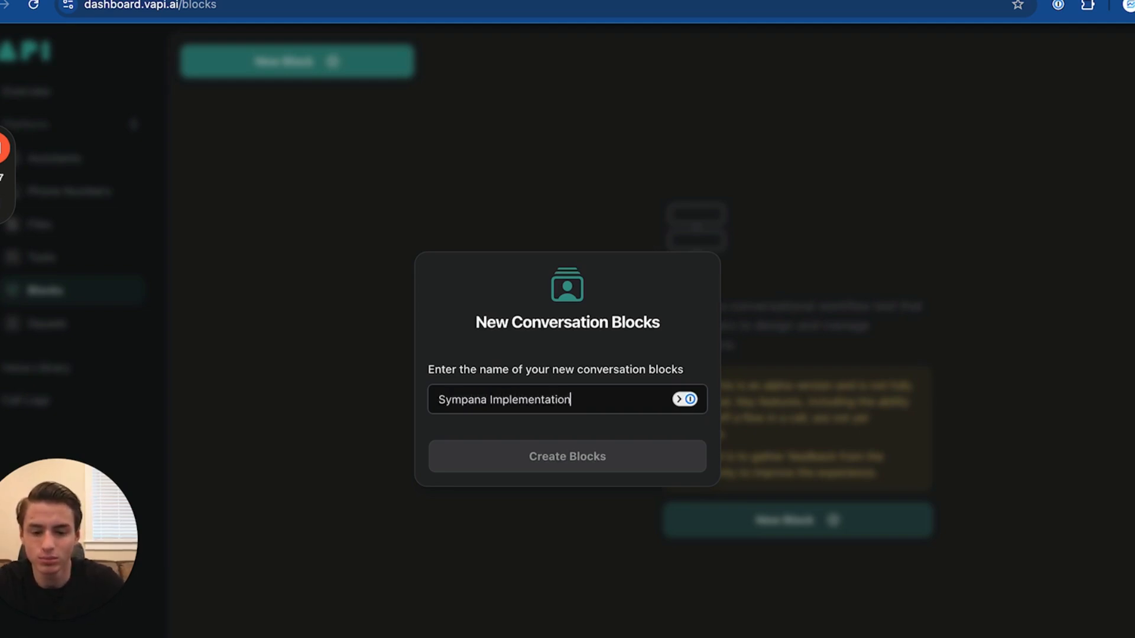
pyautogui.click(567, 456)
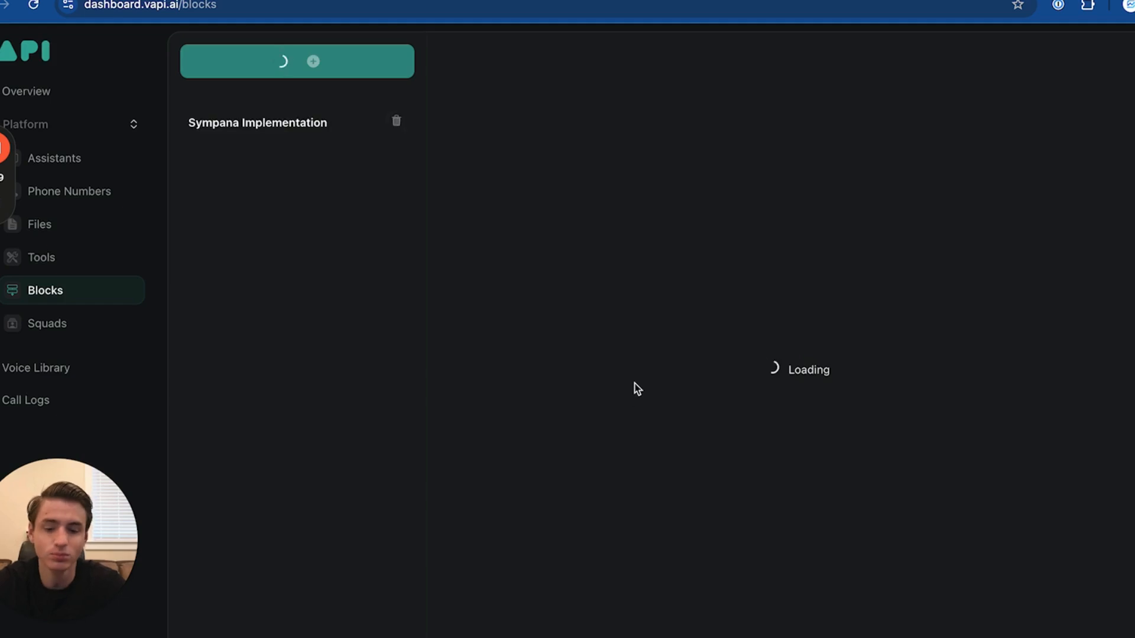
# - Rename the first block 'Greeting' and instruct Sarah to be friendly and ask how to assist
pyautogui.click(257, 123)
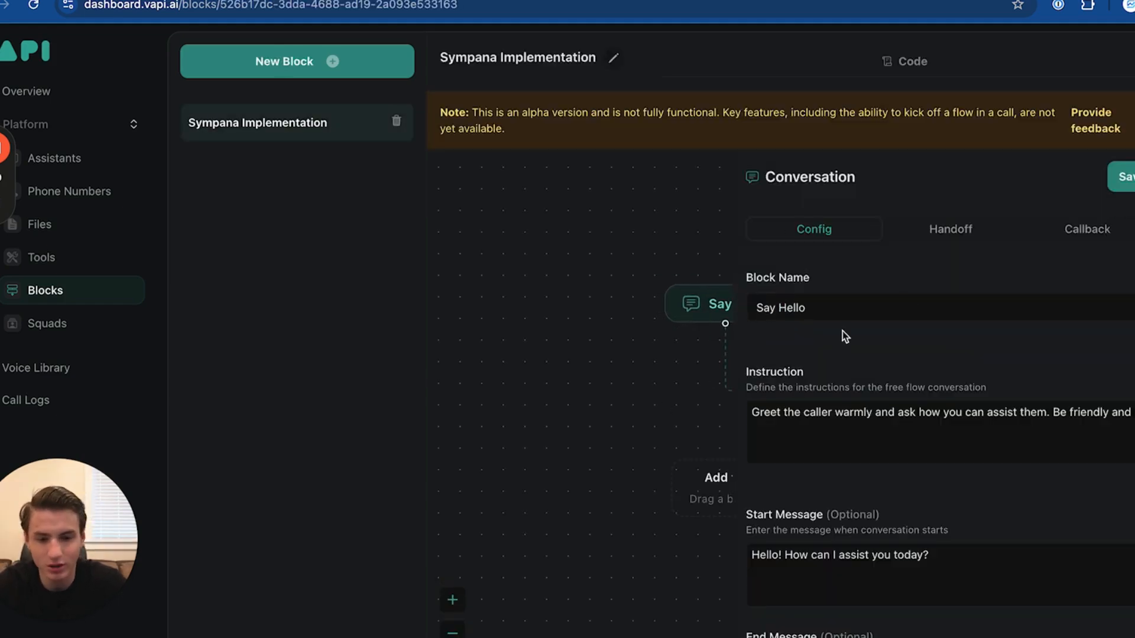
pyautogui.doubleClick(789, 307)
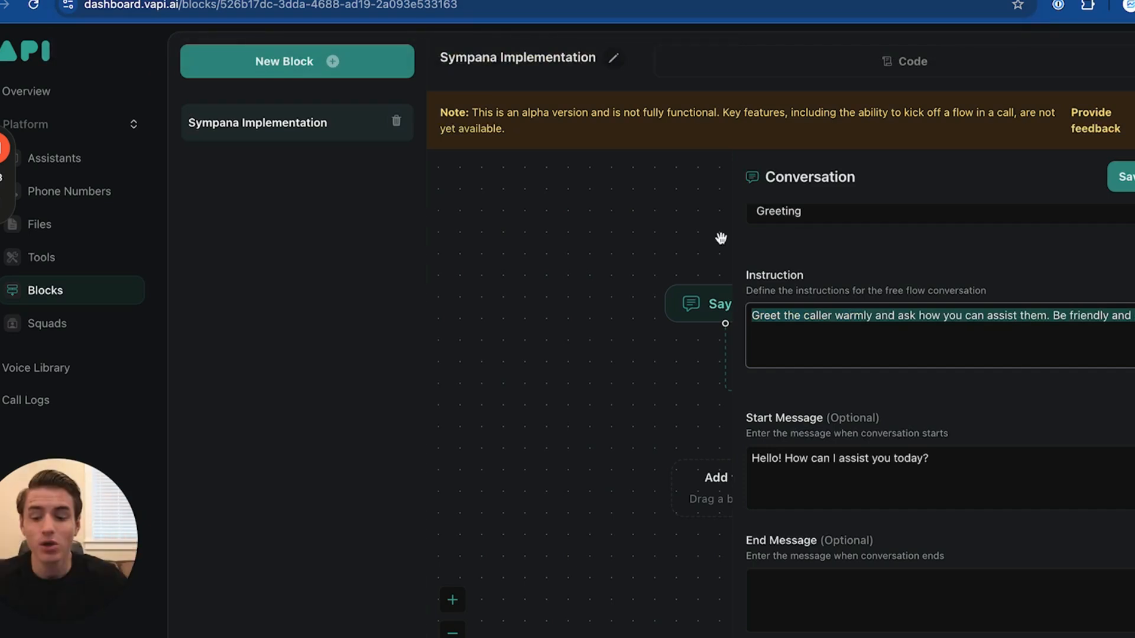
pyautogui.write('Gr')
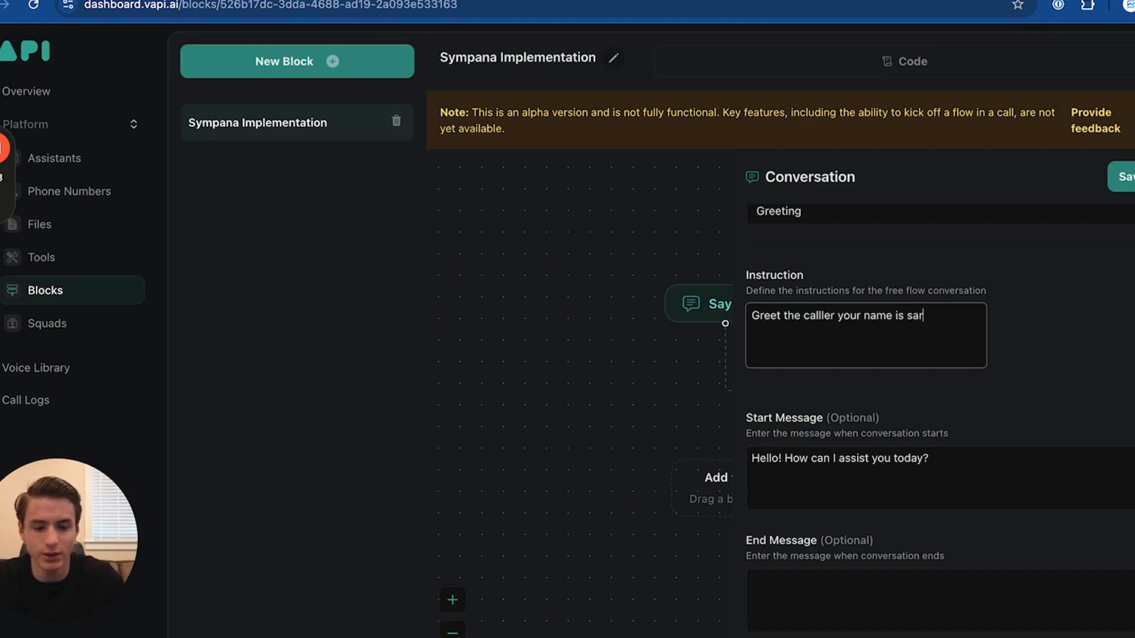
pyautogui.write('ah, be friendly')
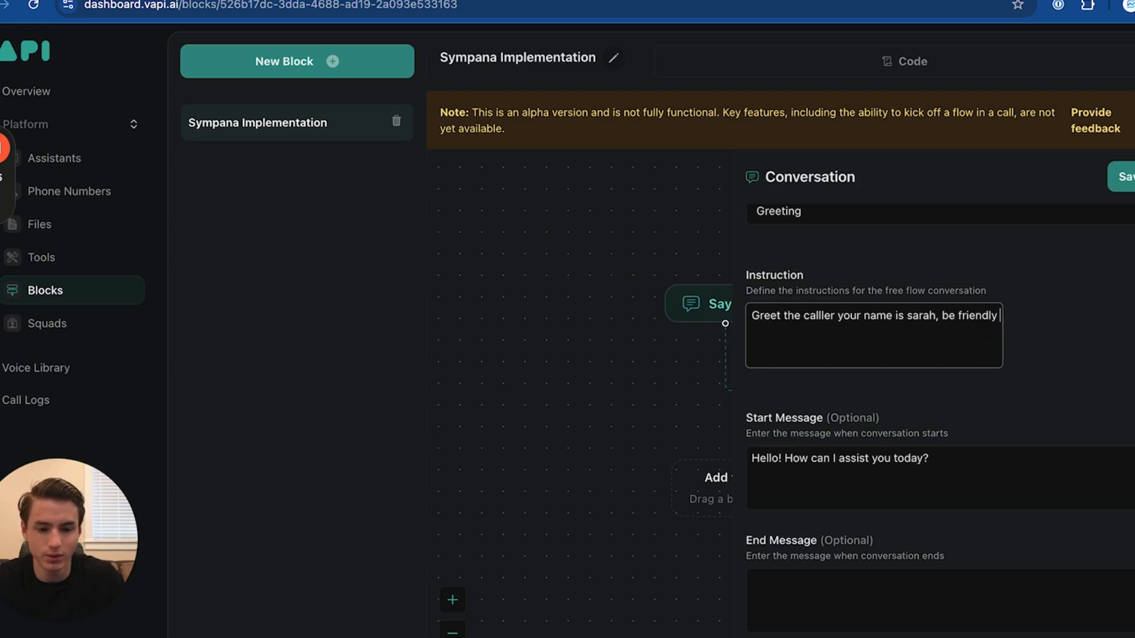
pyautogui.write('and always')
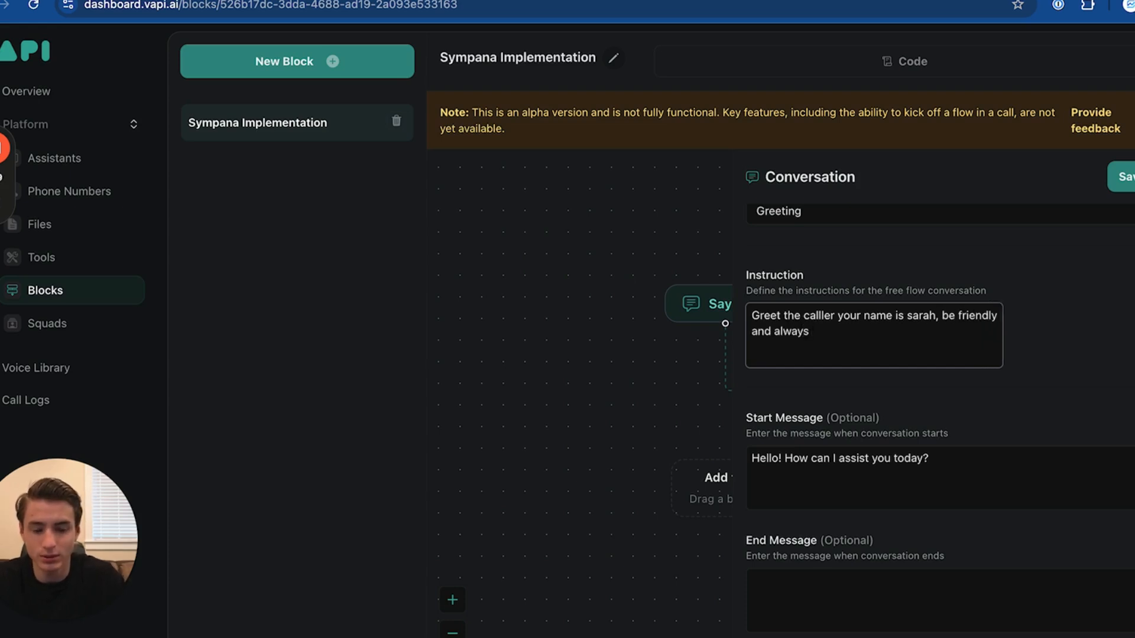
pyautogui.write('and ask how you are able to assis them')
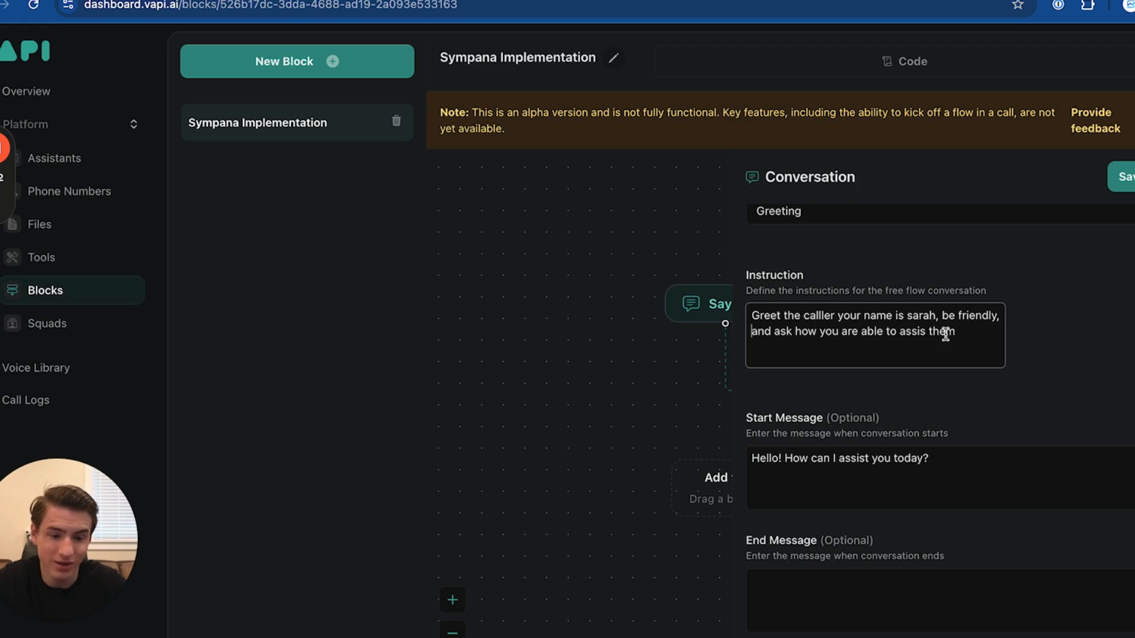
pyautogui.write('your')
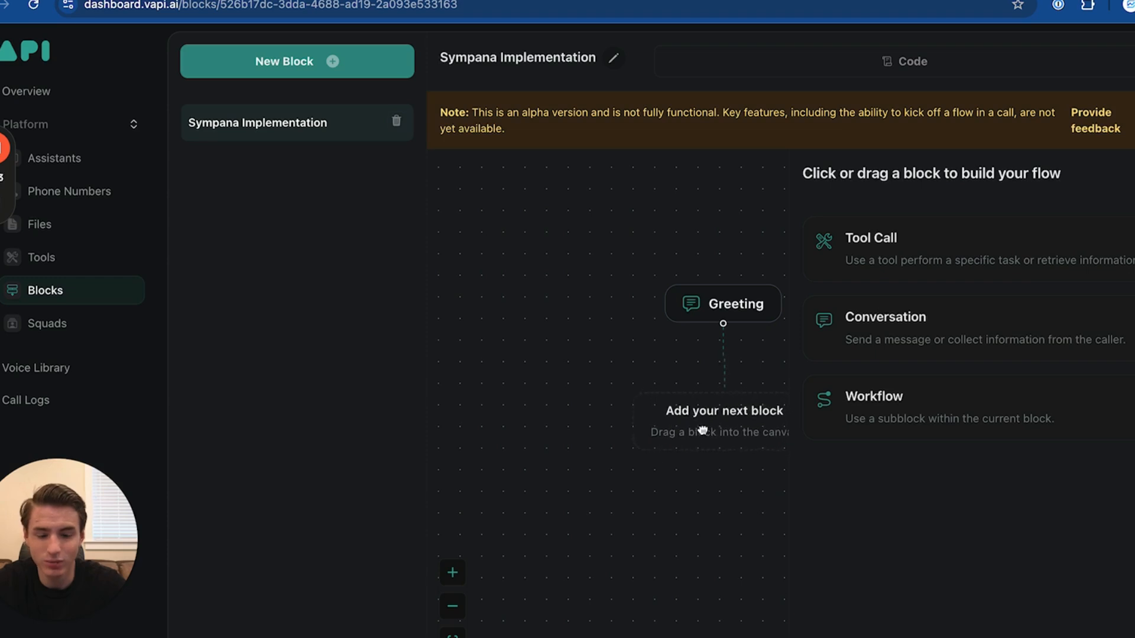
# - Add a Conversation block named 'Getting to know them more' and fill in its instruction
pyautogui.click(884, 317)
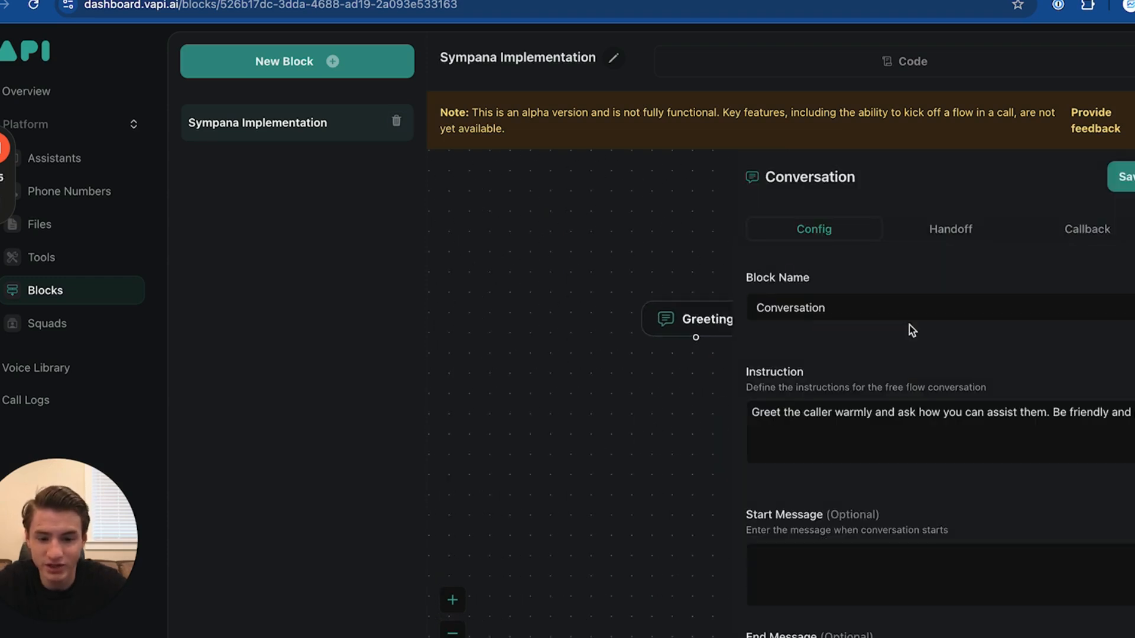
pyautogui.write('G')
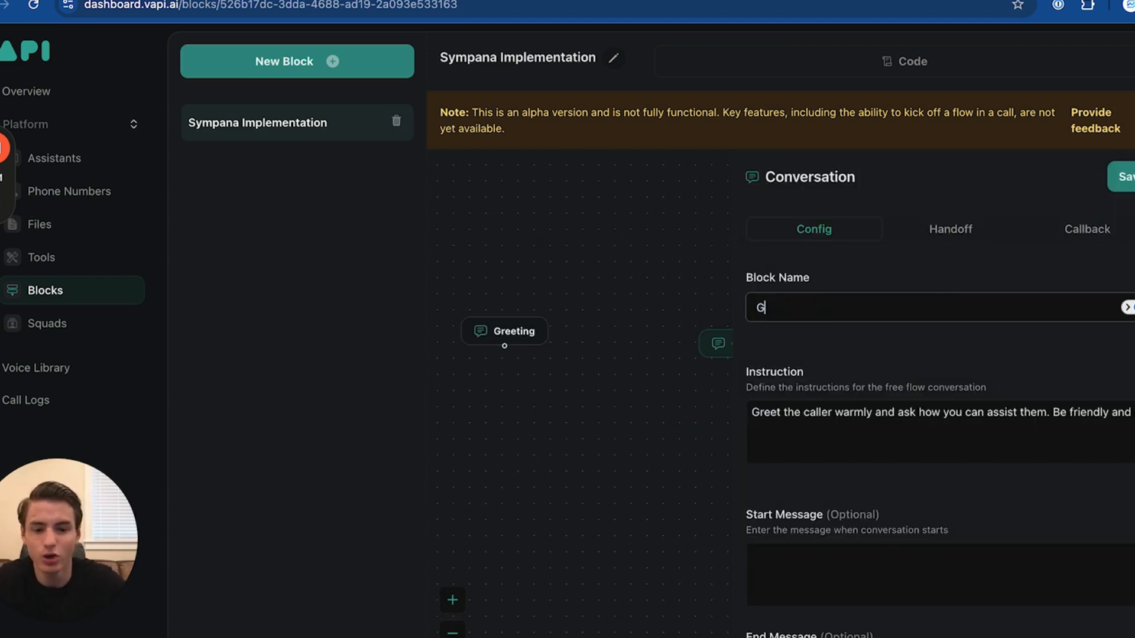
pyautogui.write('etting to know more')
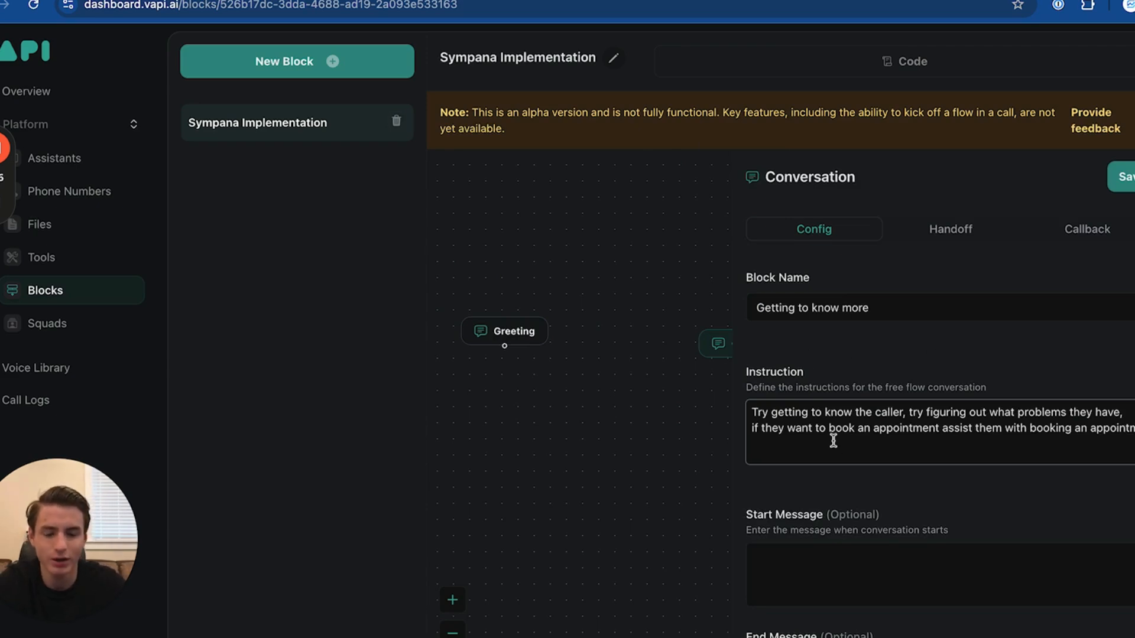
pyautogui.moveTo(829, 497)
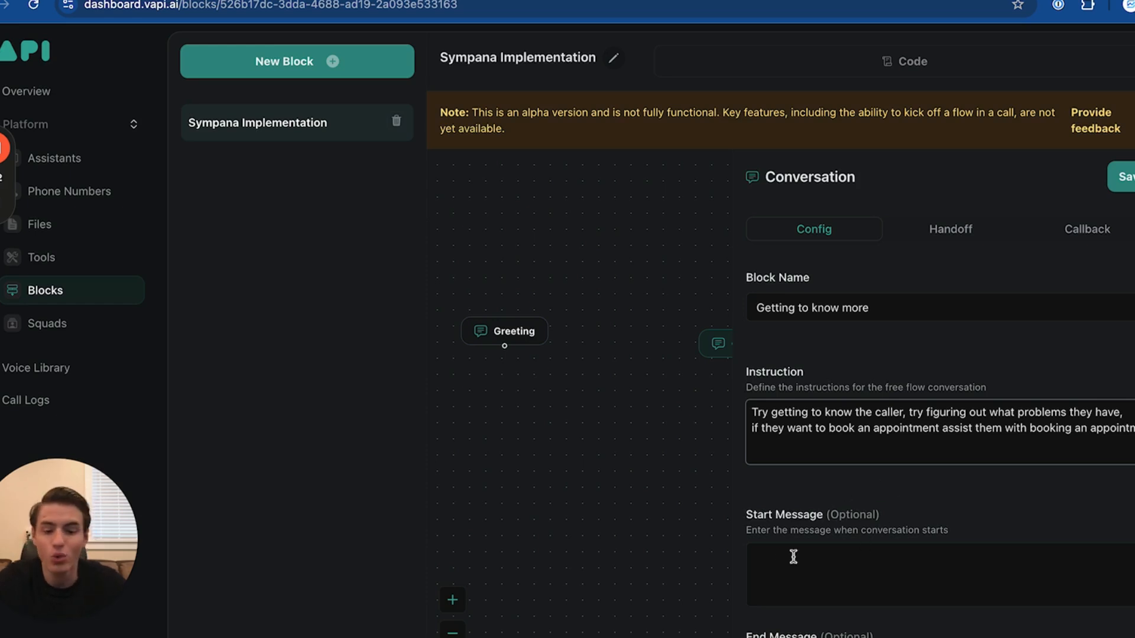
pyautogui.scroll(-3)
pyautogui.write('them ')
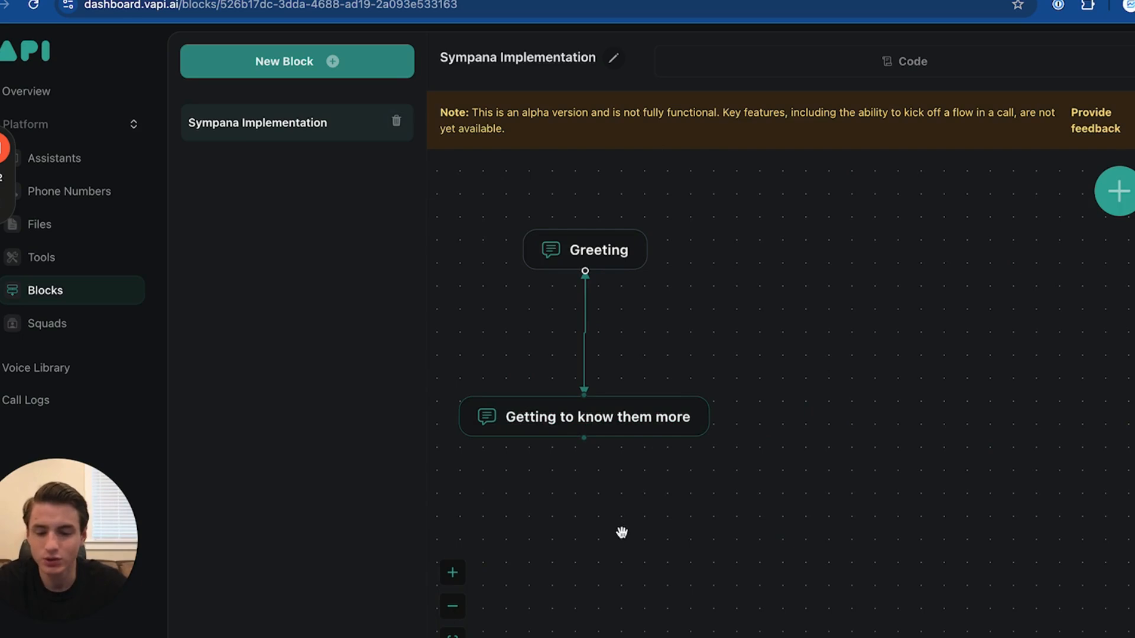
# - Place a Tool Call block below 'Getting to know them more' with the Make webhook Request URL
pyautogui.click(1116, 191)
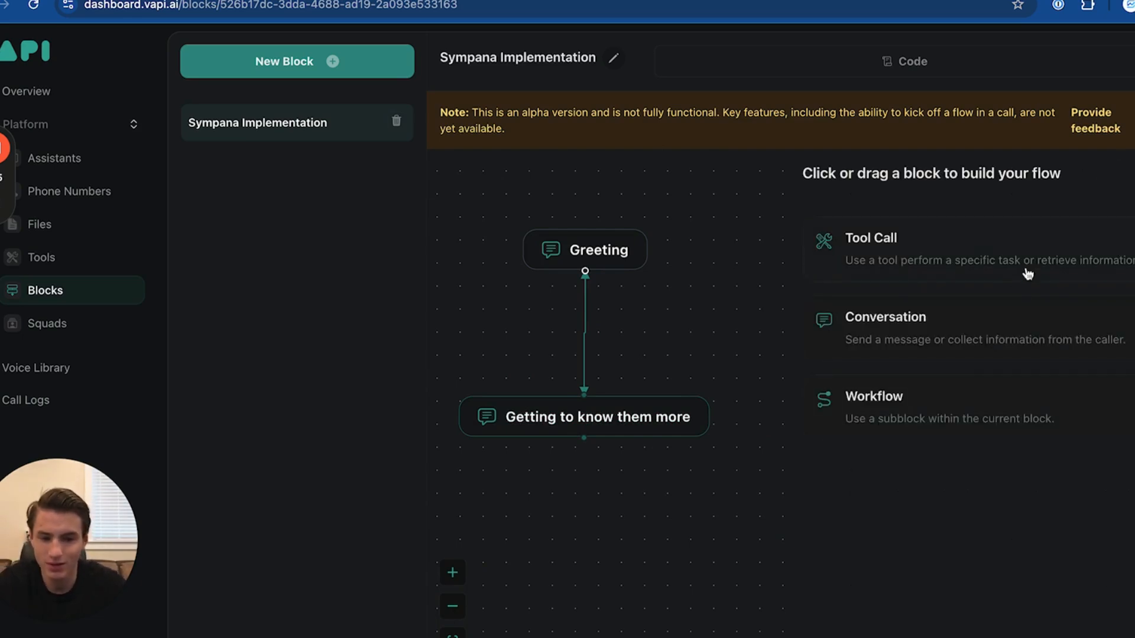
pyautogui.click(870, 237)
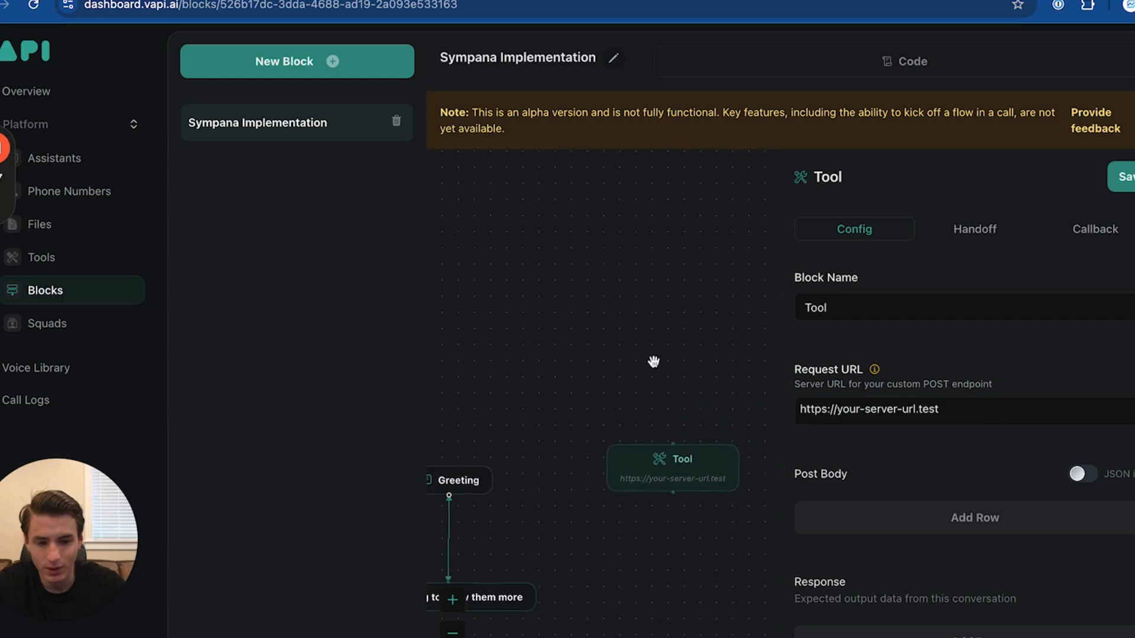
pyautogui.moveTo(653, 361); pyautogui.dragTo(716, 222)
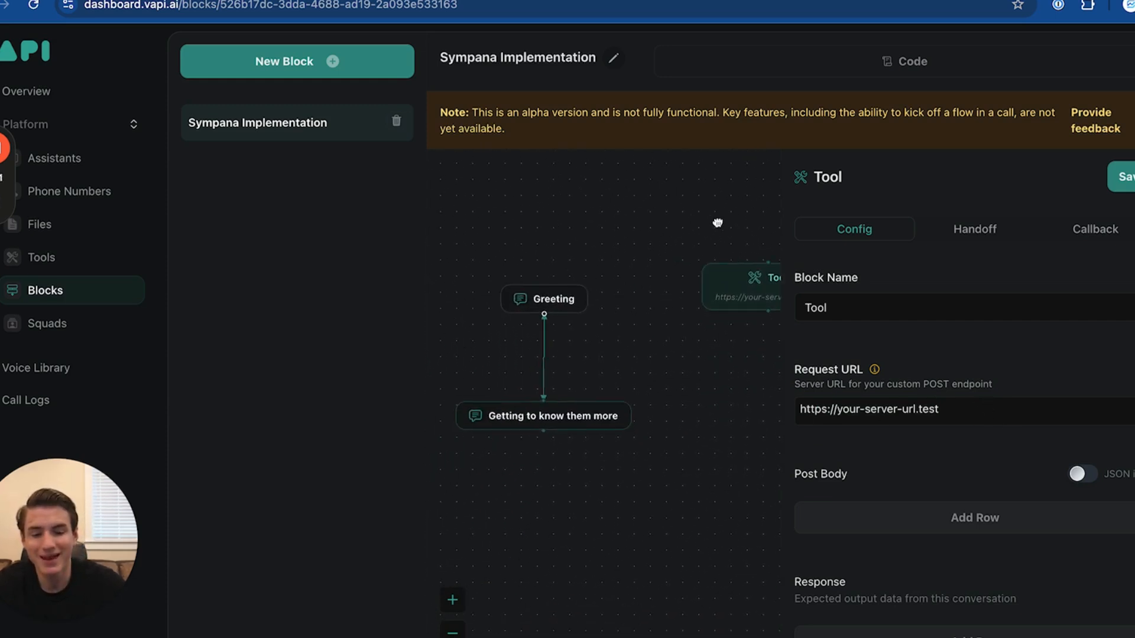
pyautogui.moveTo(742, 286); pyautogui.dragTo(620, 506)
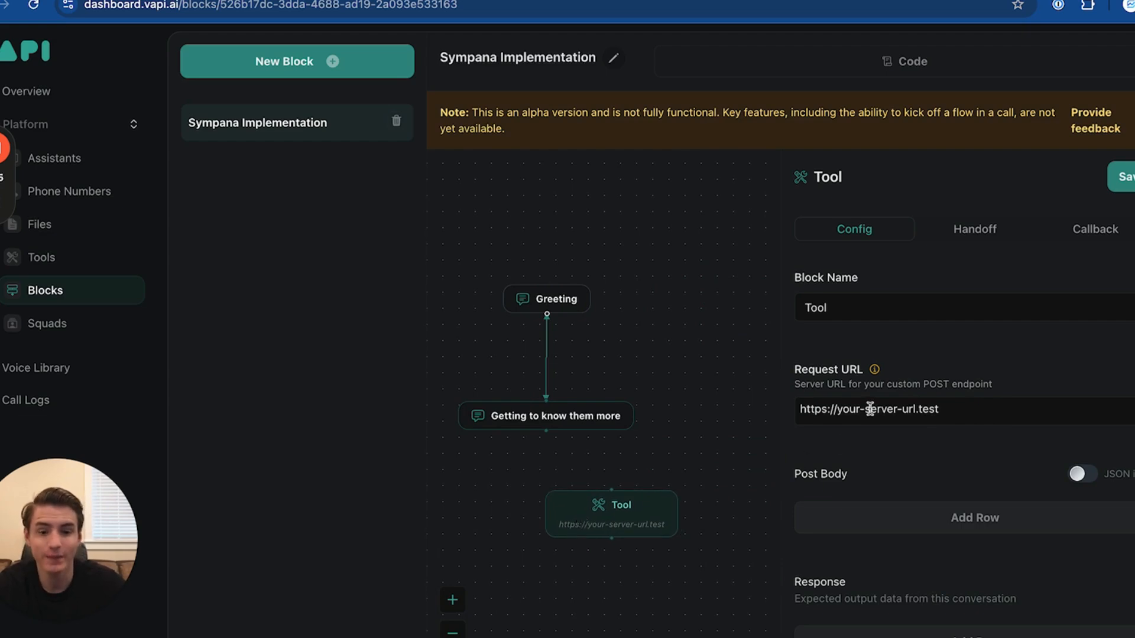
pyautogui.doubleClick(868, 409)
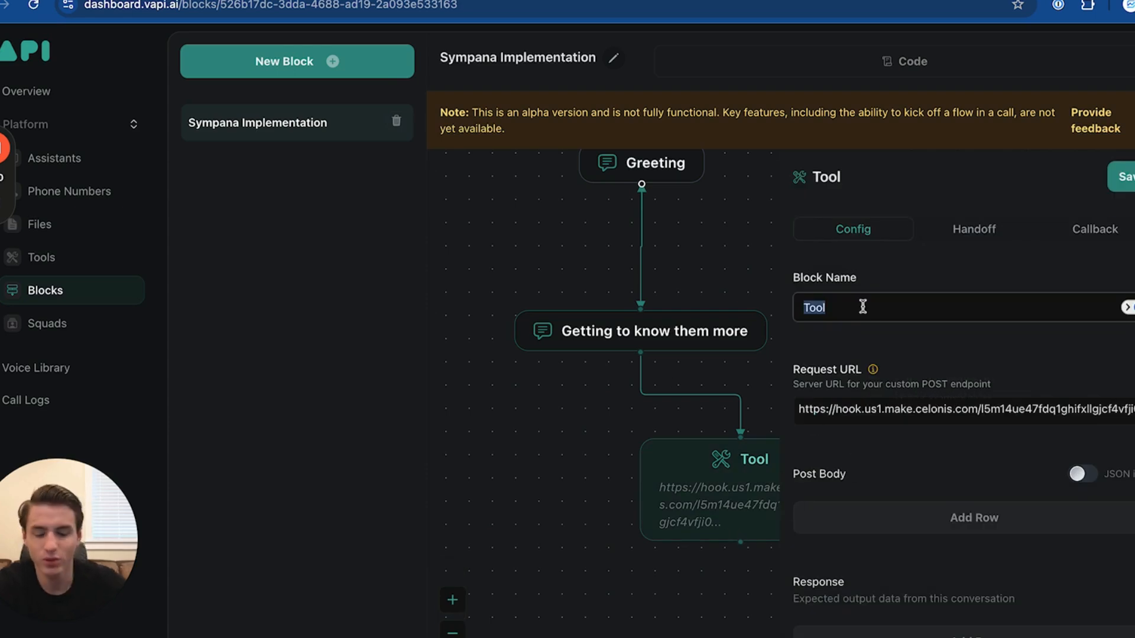
pyautogui.write('Booki')
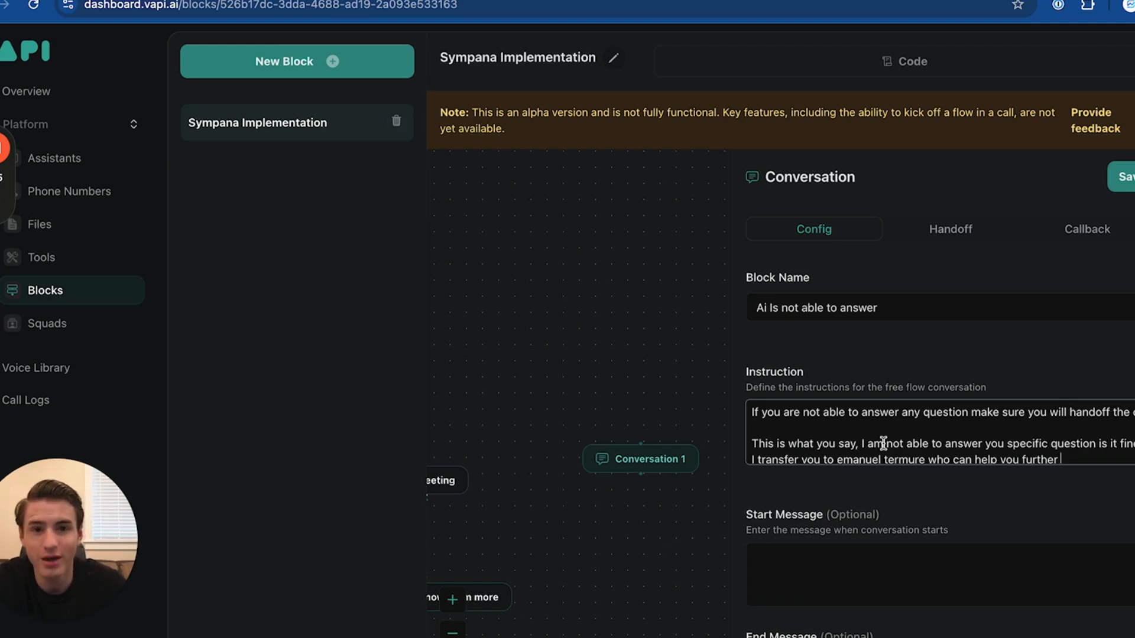
pyautogui.moveTo(963, 237)
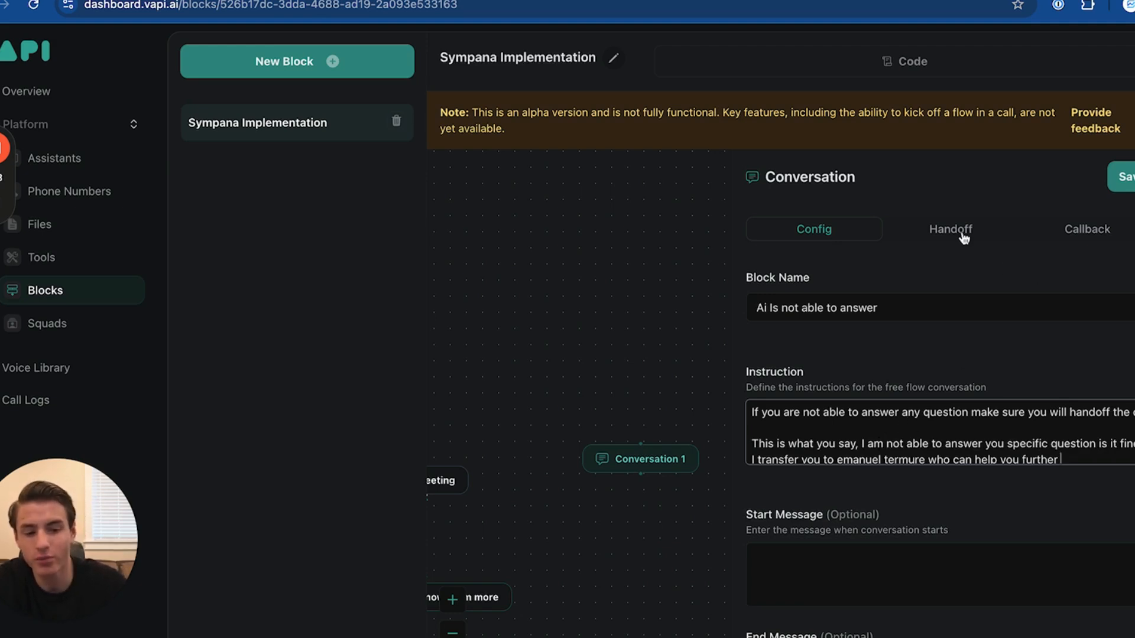
# - Open the Handoff settings of the 'Ai Is not able to answer' block
pyautogui.click(950, 229)
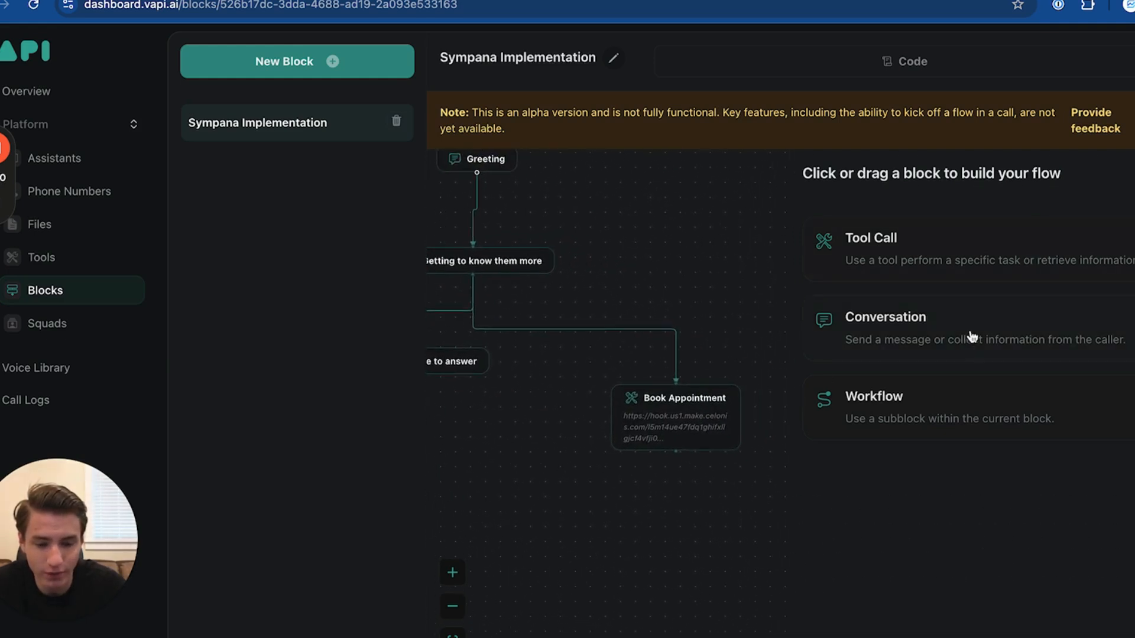
# - Add a new Conversation block and select its default name for renaming
pyautogui.click(884, 316)
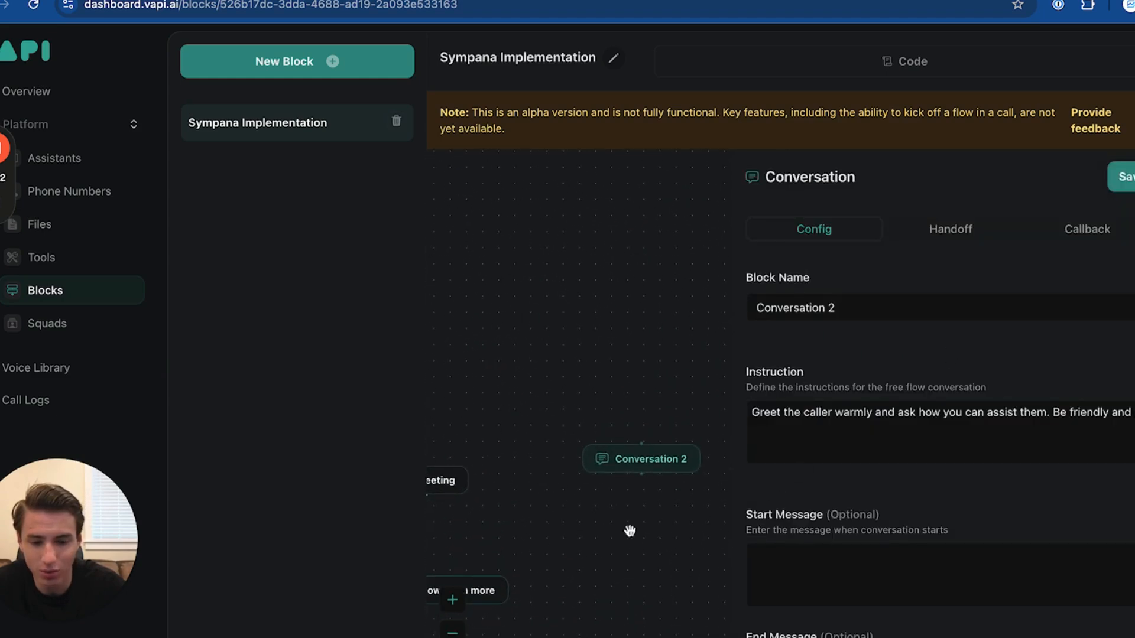
pyautogui.tripleClick(794, 307)
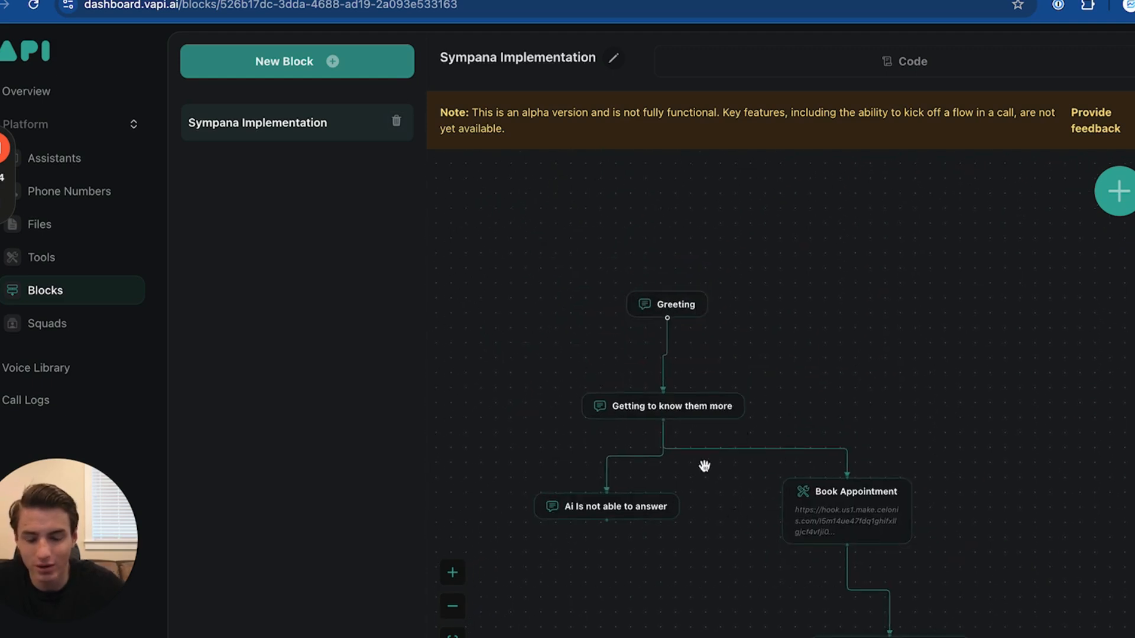
pyautogui.moveTo(786, 468)
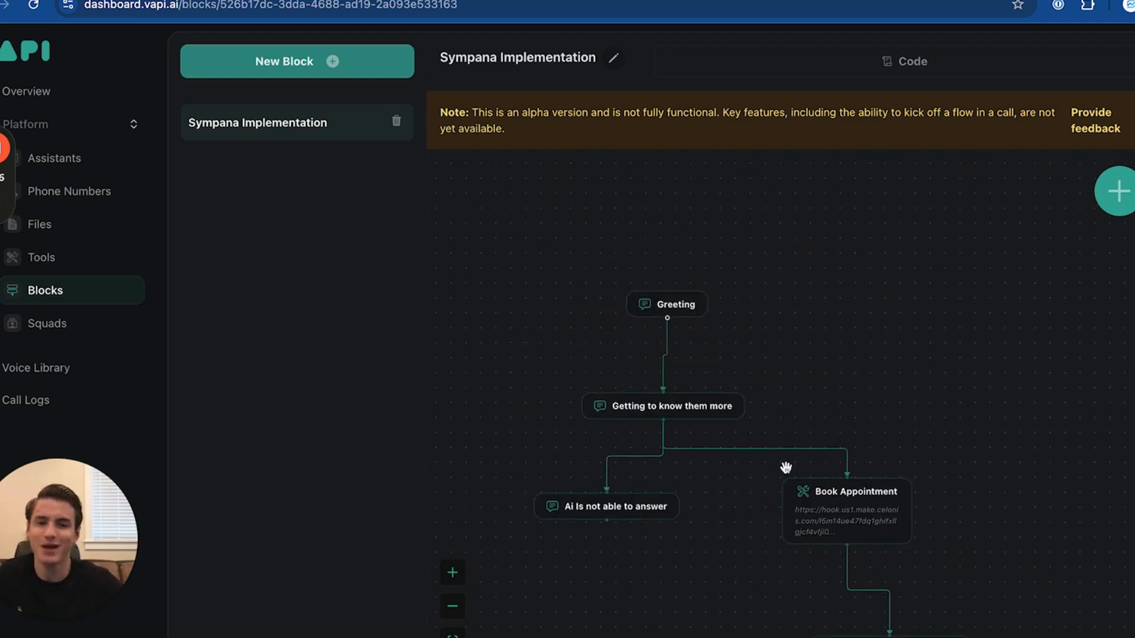